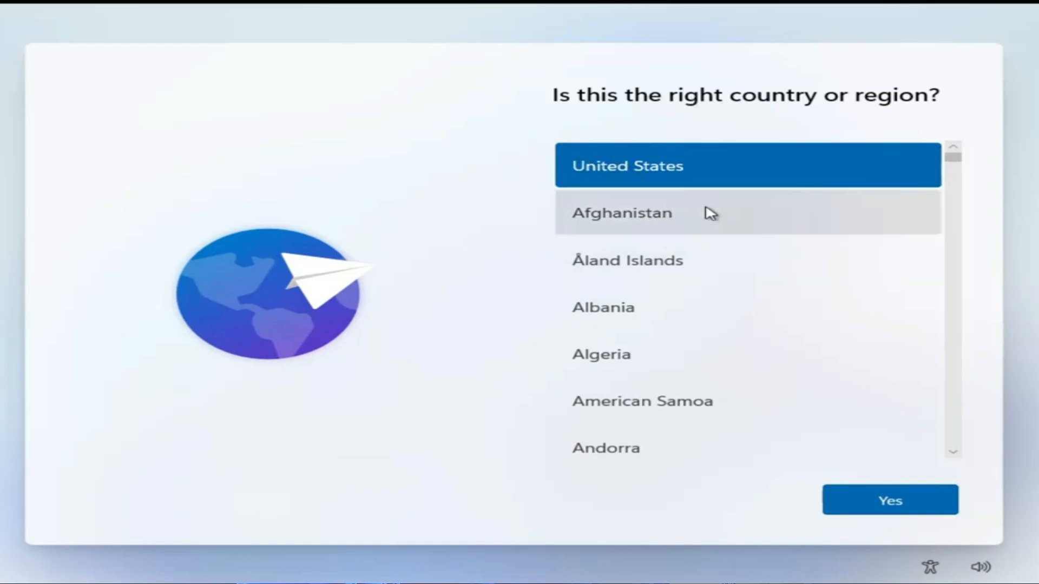
Step: Scroll the results to the 'Unlock, Turn off BitLocker ENCRYPTED Drive WITHOUT a RECOVERY KEY' video
left_click(889, 500)
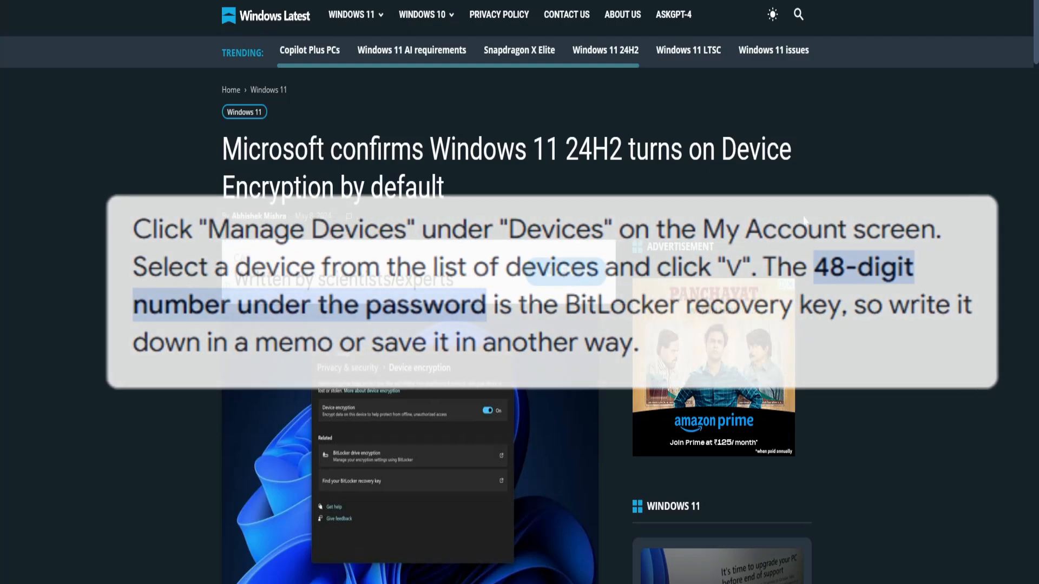
scroll("down", 3)
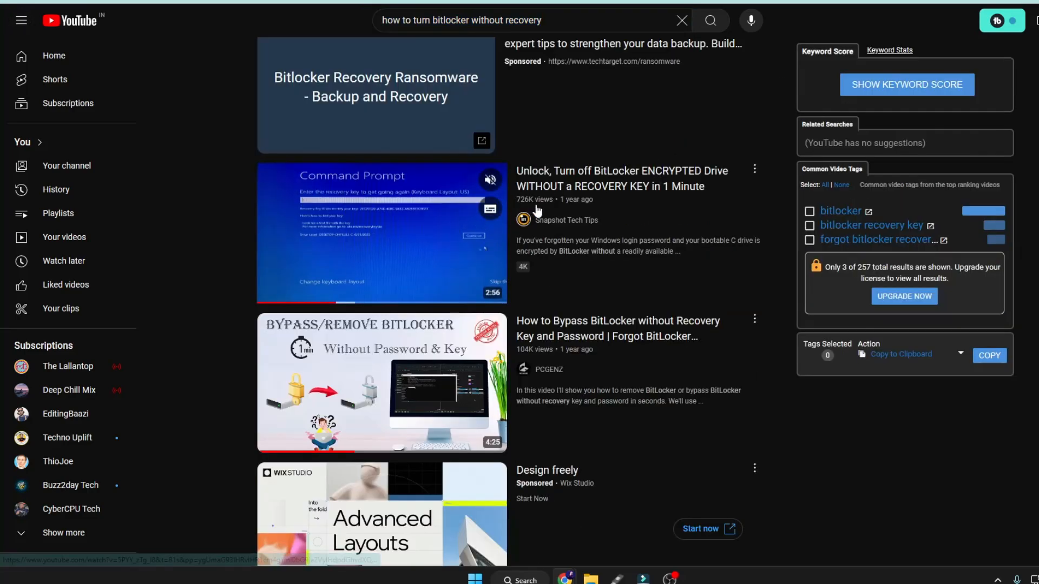
scroll("down", 3)
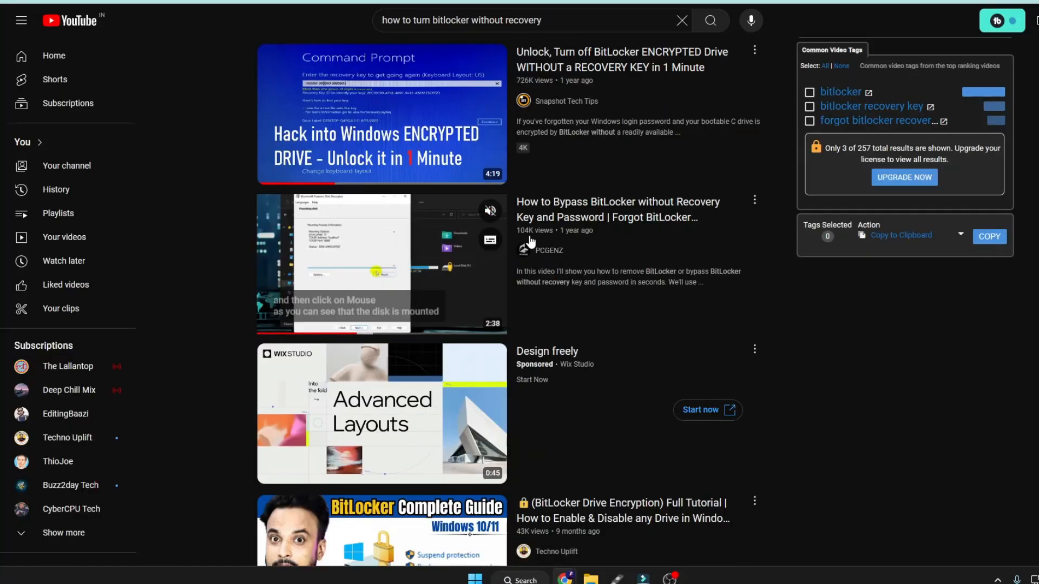
scroll("down", 3)
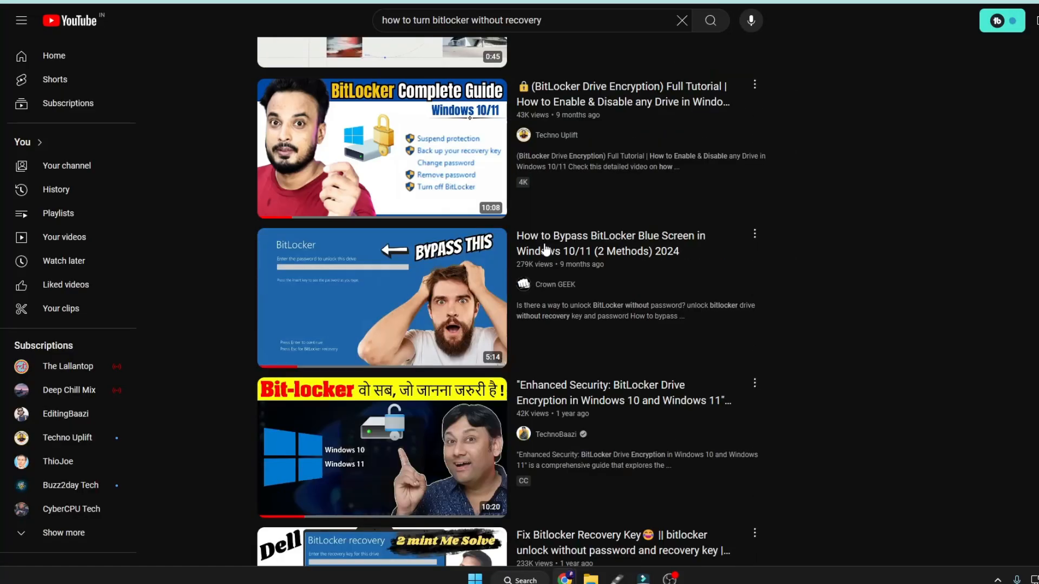
scroll("down", 3)
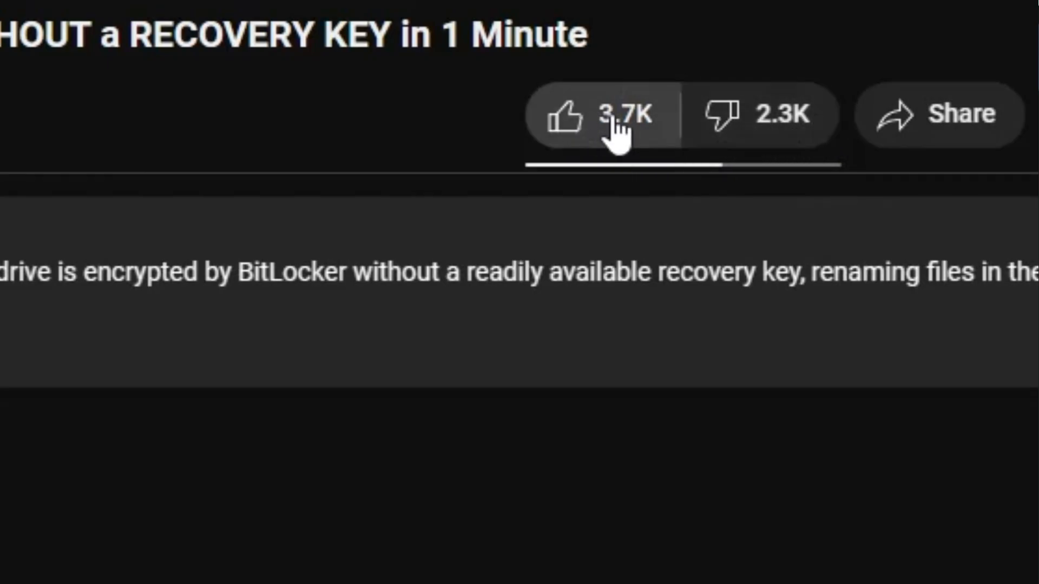
mouse_move(623, 119)
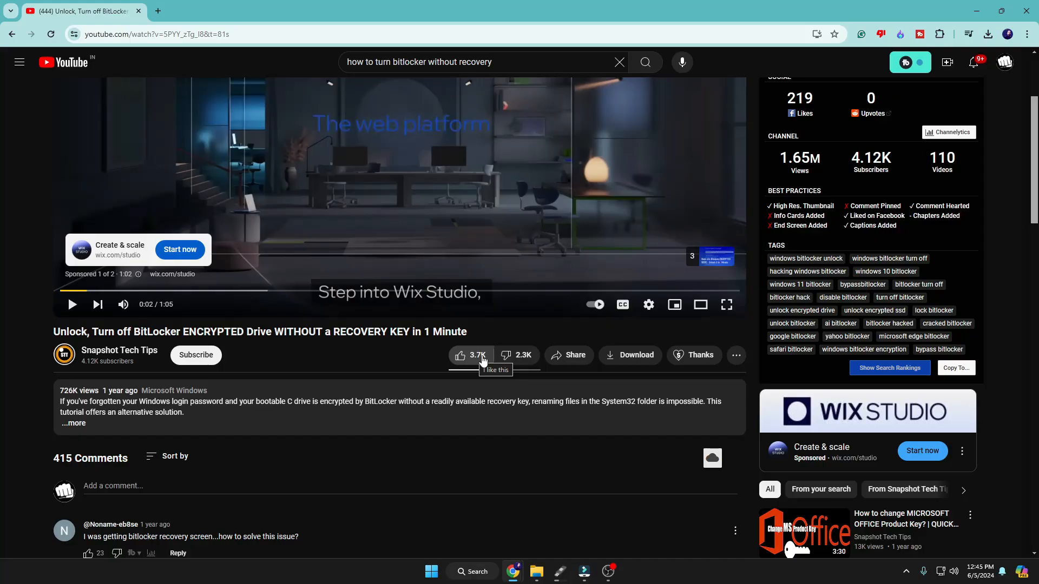
mouse_move(726, 304)
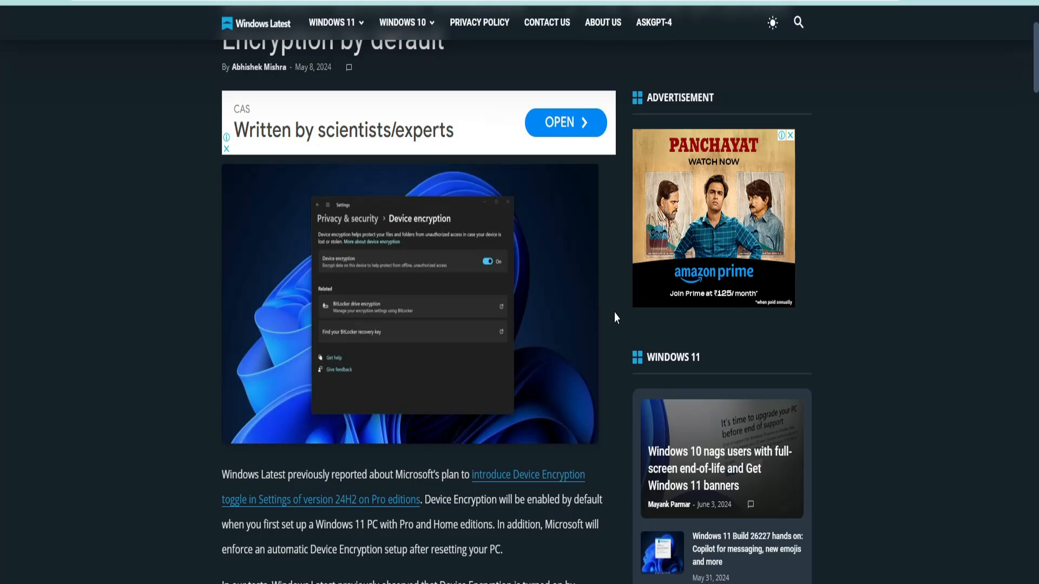
mouse_move(613, 319)
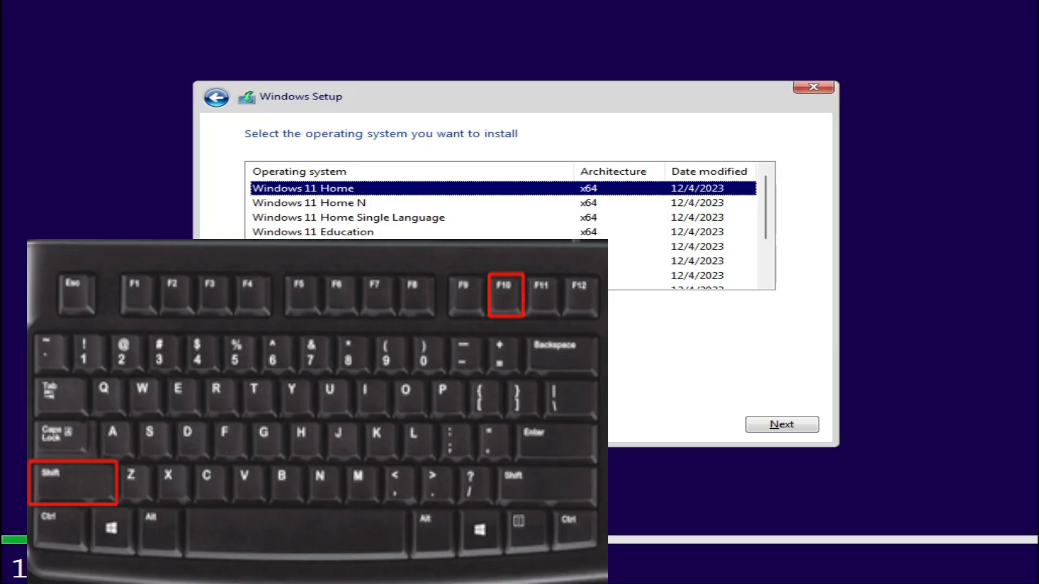
Step: Bring up Command Prompt with Shift+F10 and launch regedit
key("shift+f10")
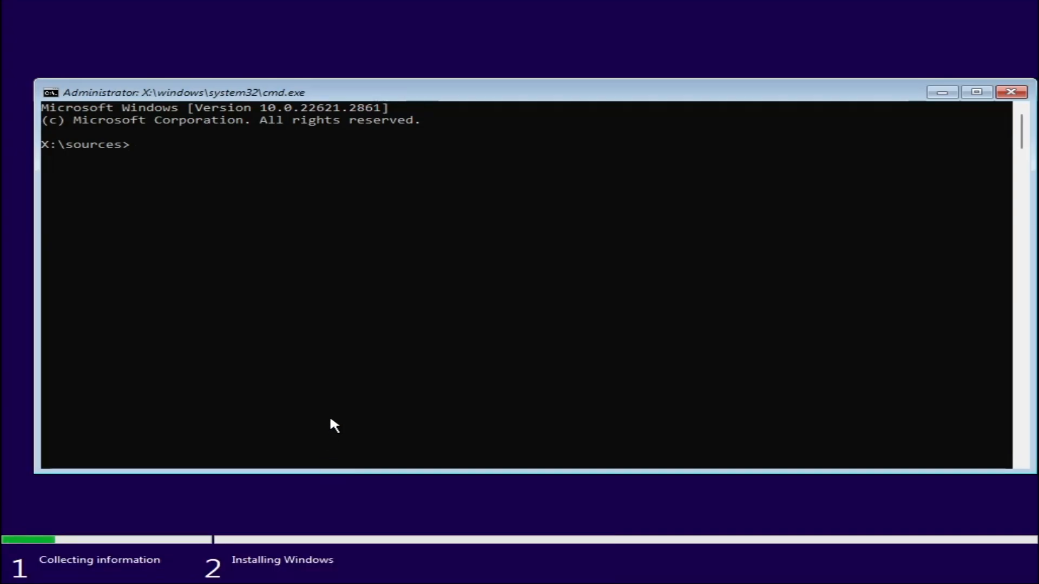
type("reged")
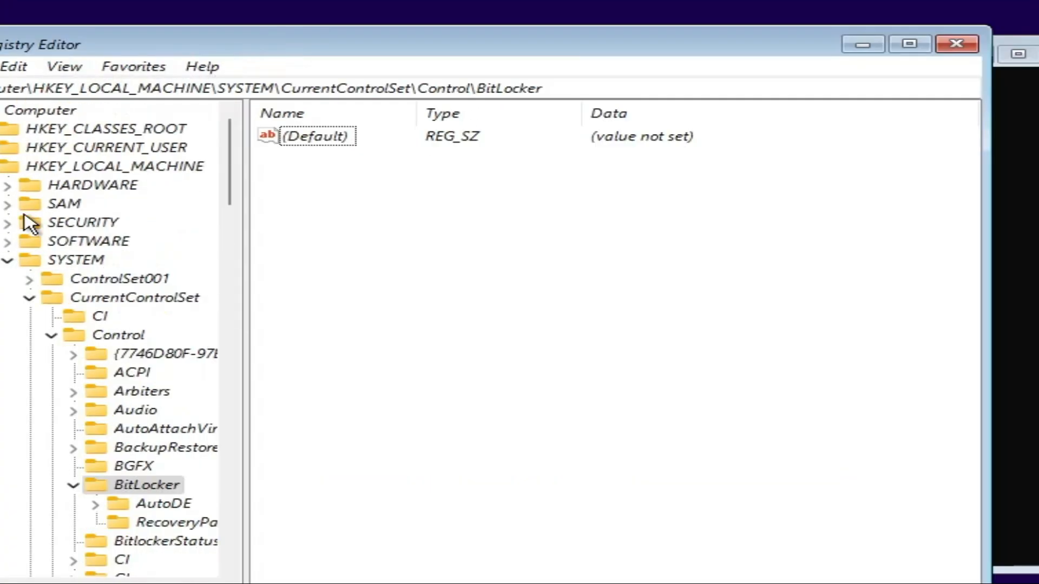
Step: Expand HKEY_LOCAL_MACHINE > SYSTEM > CurrentControlSet > Control and select the BitLocker key
left_click(112, 166)
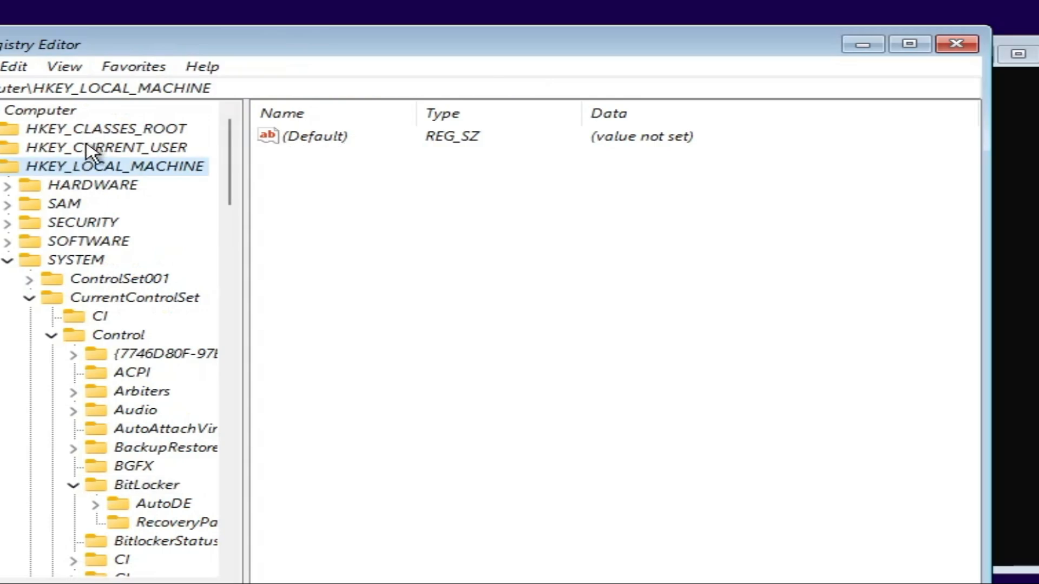
left_click(77, 259)
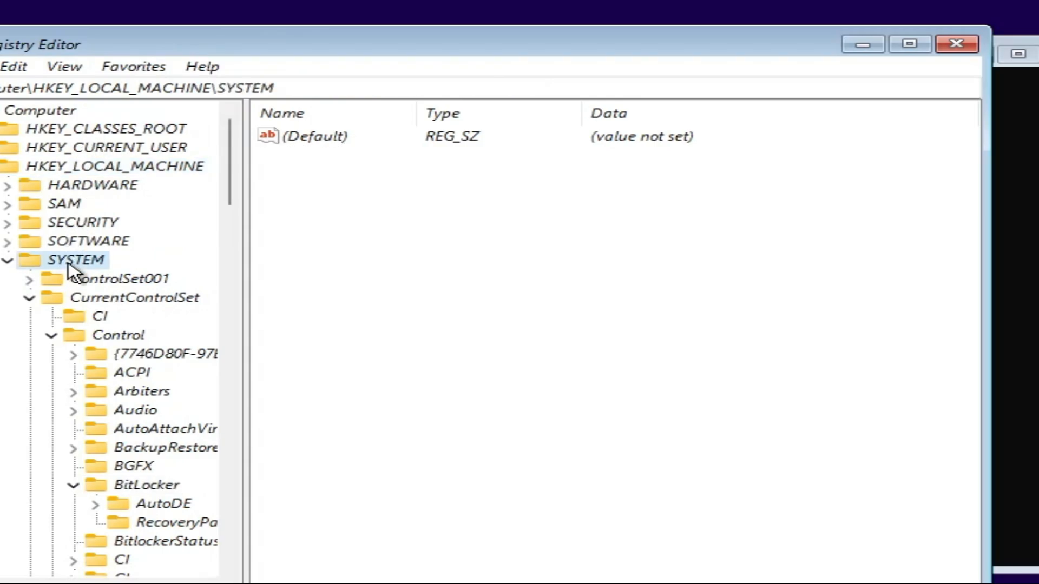
left_click(134, 298)
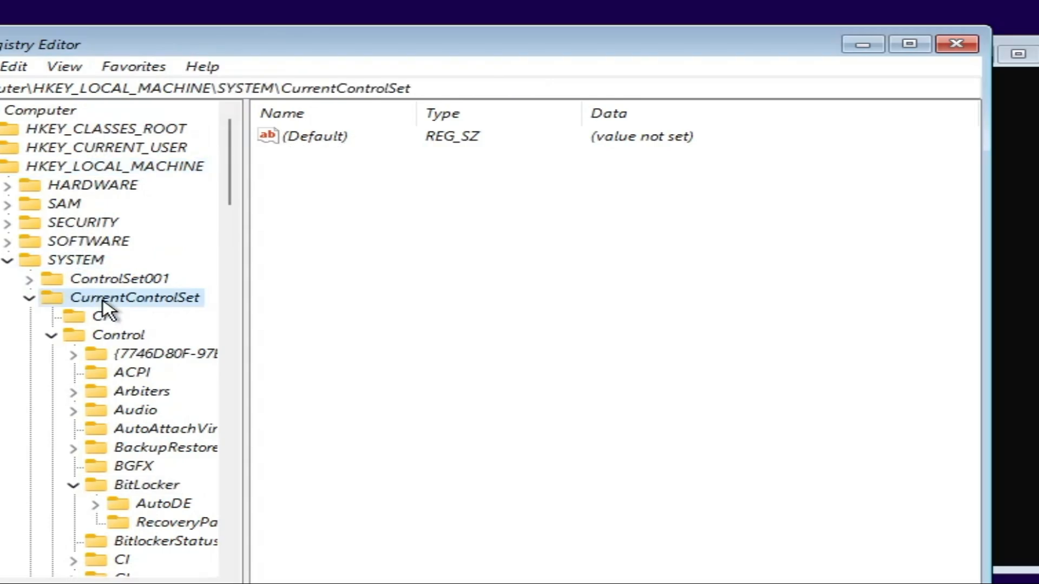
left_click(119, 334)
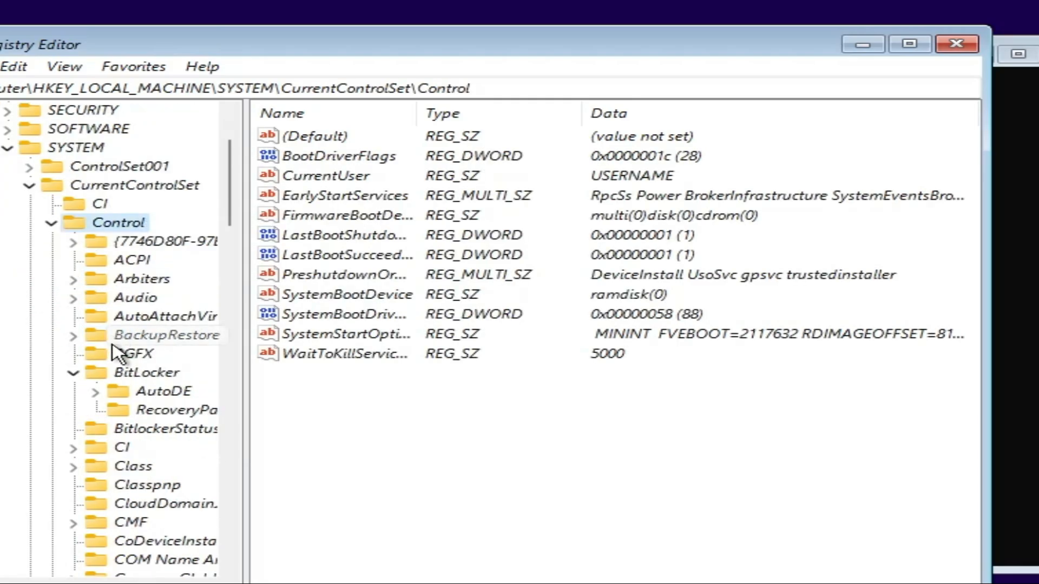
left_click(147, 372)
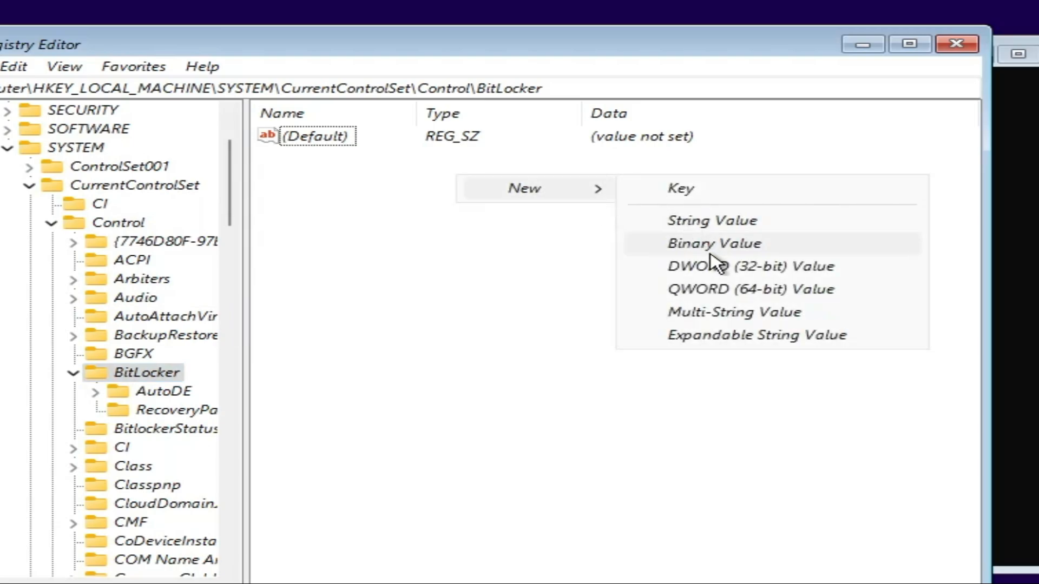
Step: Add a 32-bit DWORD named PreventDeviceEncryption under BitLocker with data 1
left_click(749, 265)
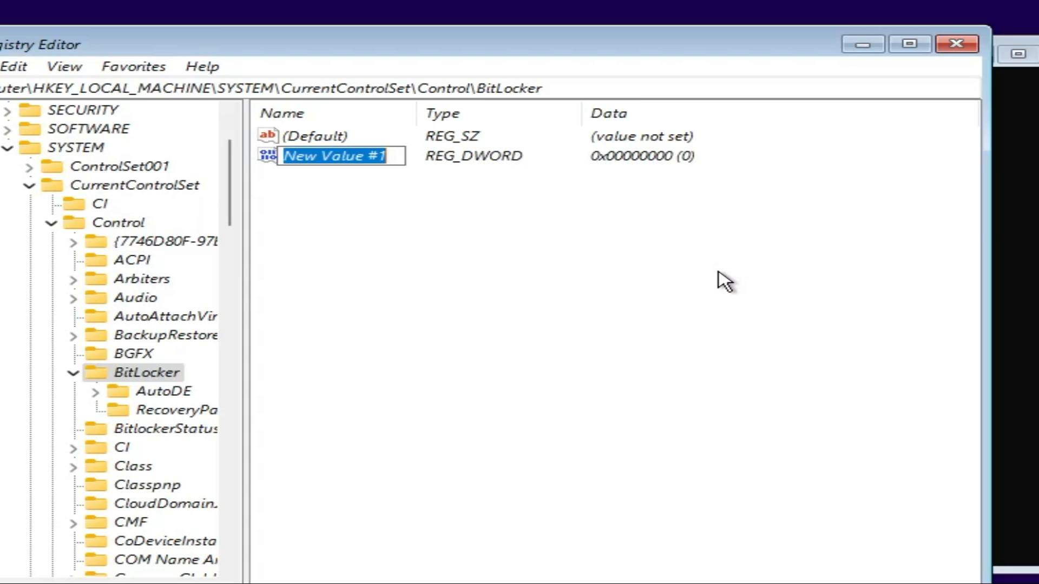
type("Preveb")
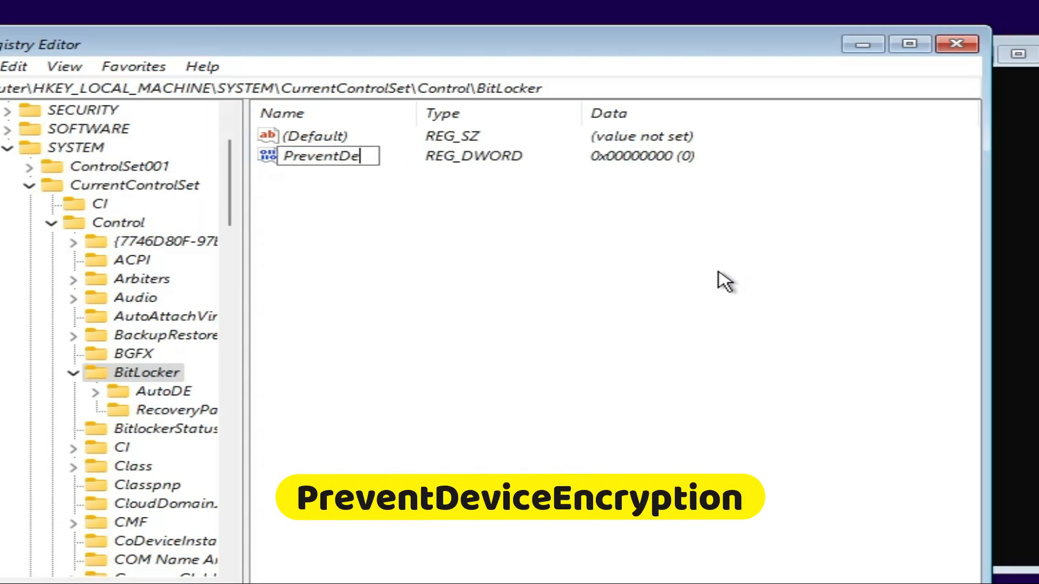
type("viceEncryption")
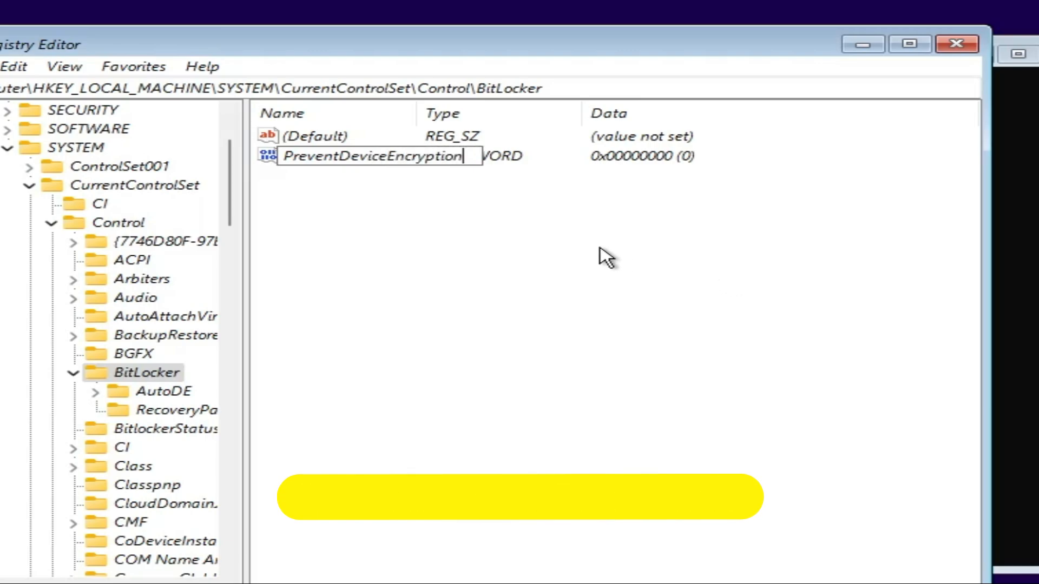
double_click(371, 155)
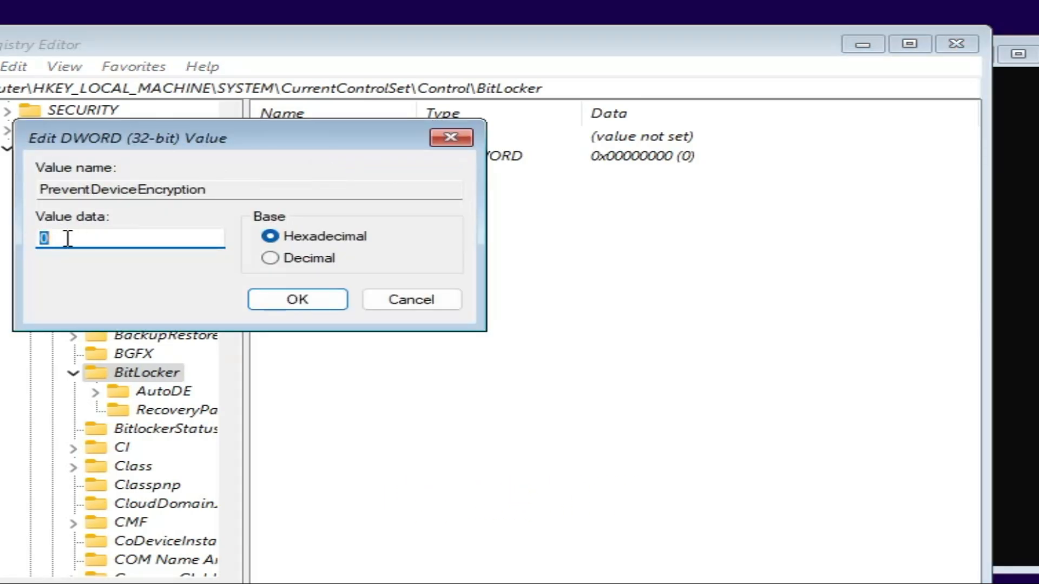
left_click(297, 299)
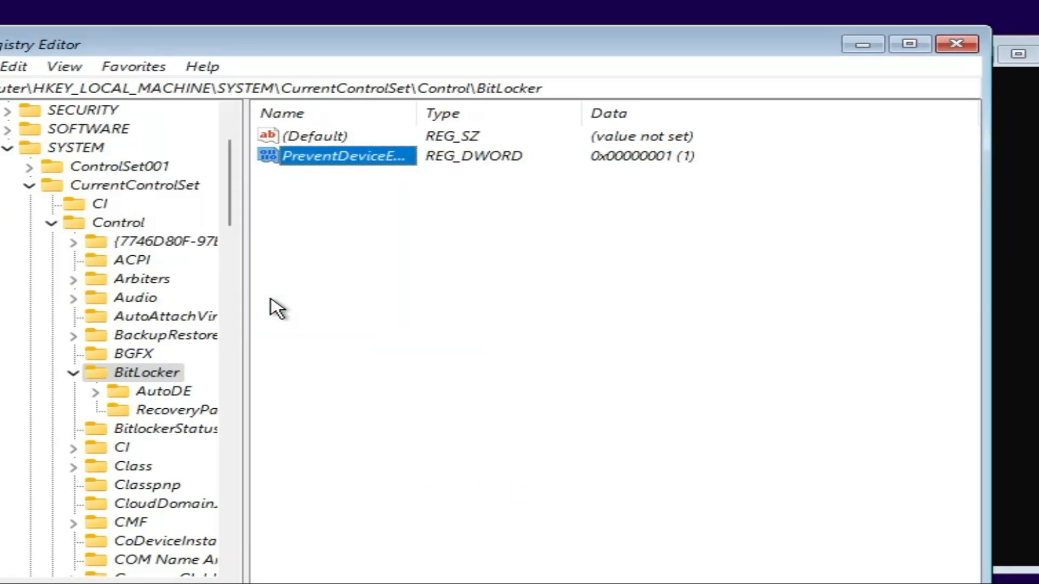
mouse_move(736, 169)
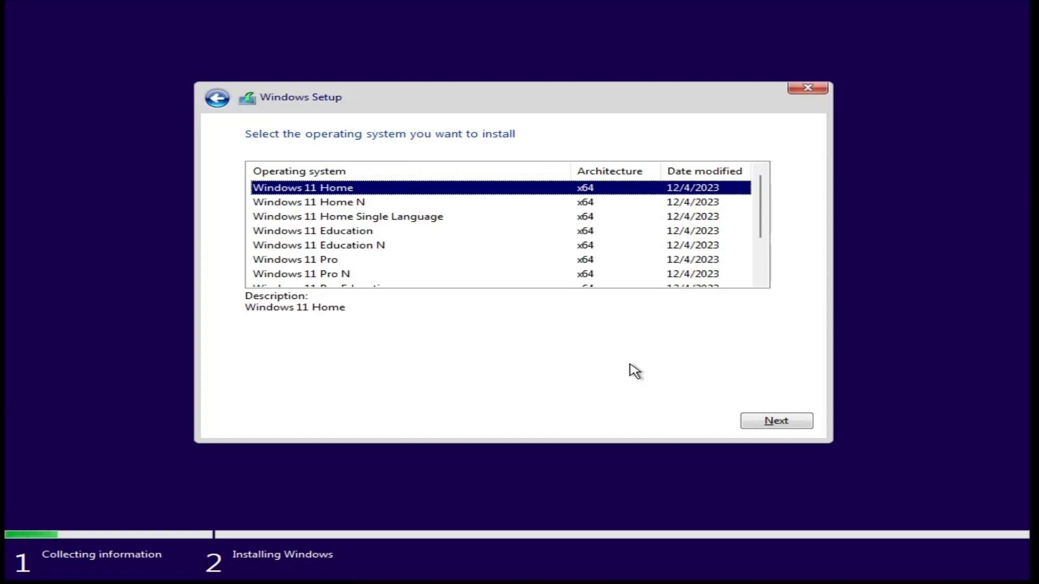
mouse_move(623, 364)
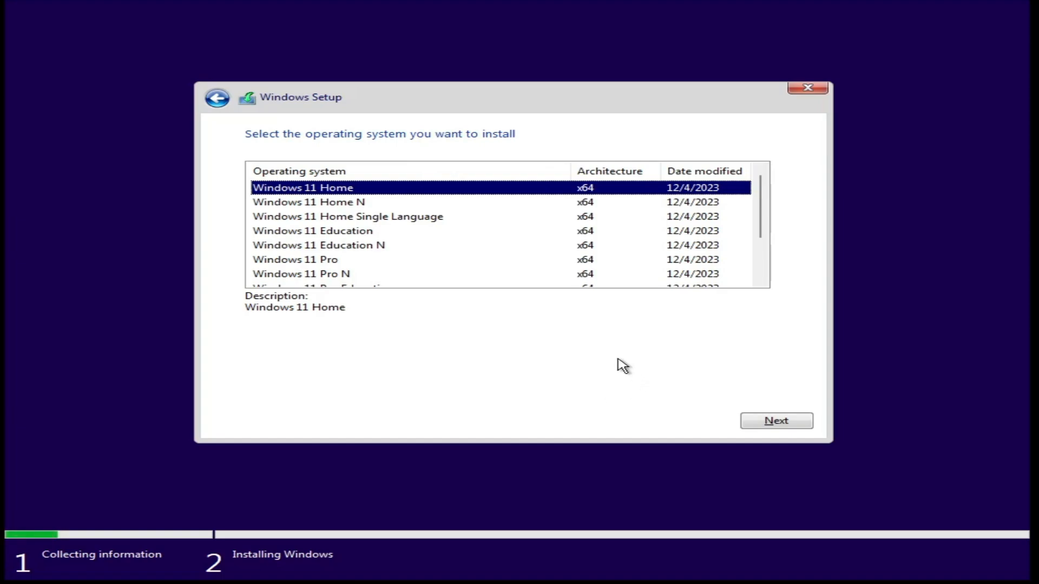
mouse_move(620, 361)
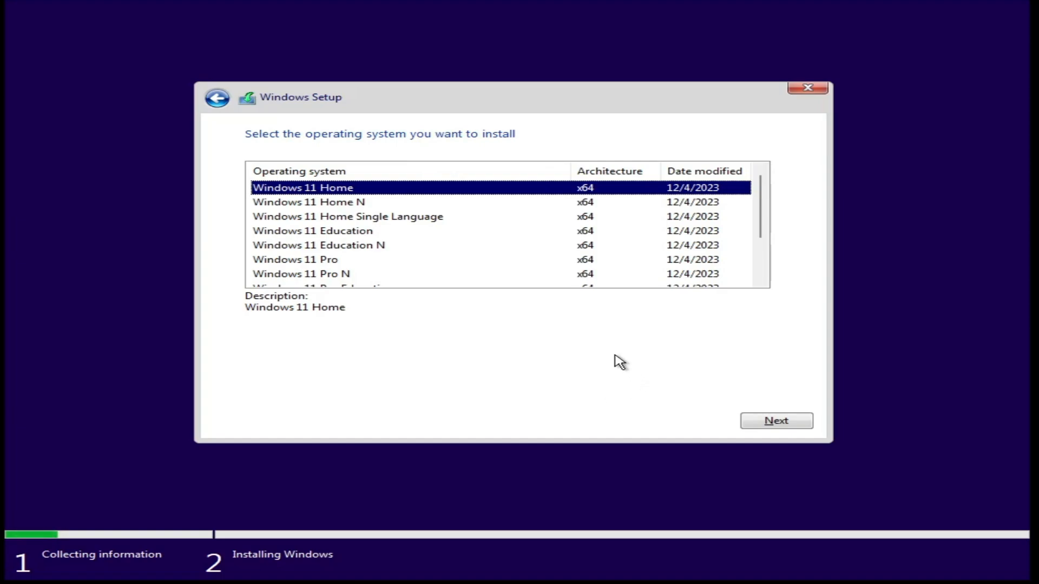